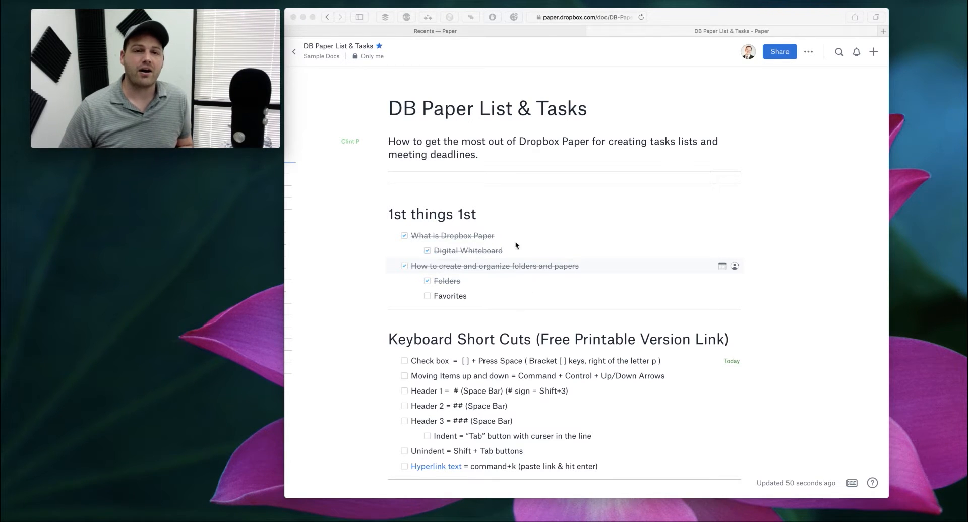
Clear the 1st things 1st ticks, check What is Dropbox Paper and Digital Whiteboard, return to Recents.
{"action": "left_click", "coordinate": [404, 236]}
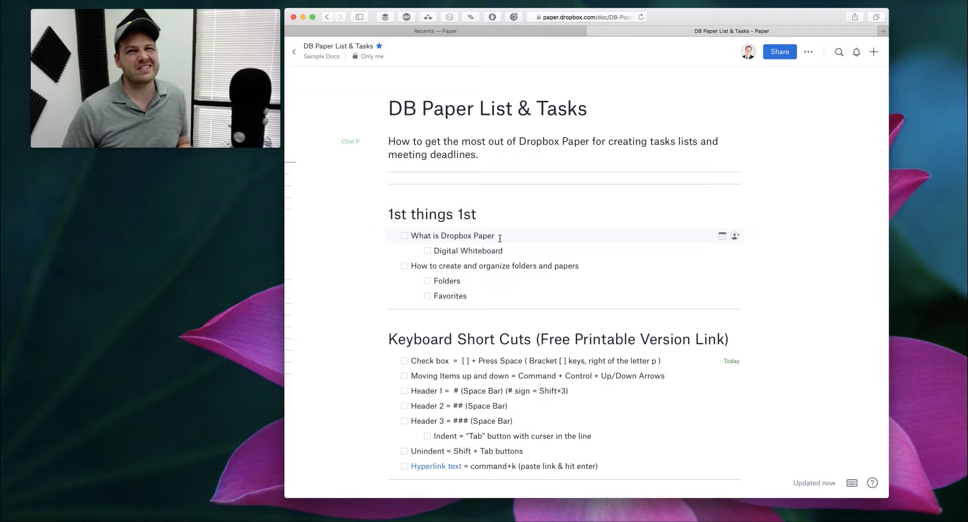
{"action": "left_click", "coordinate": [404, 235]}
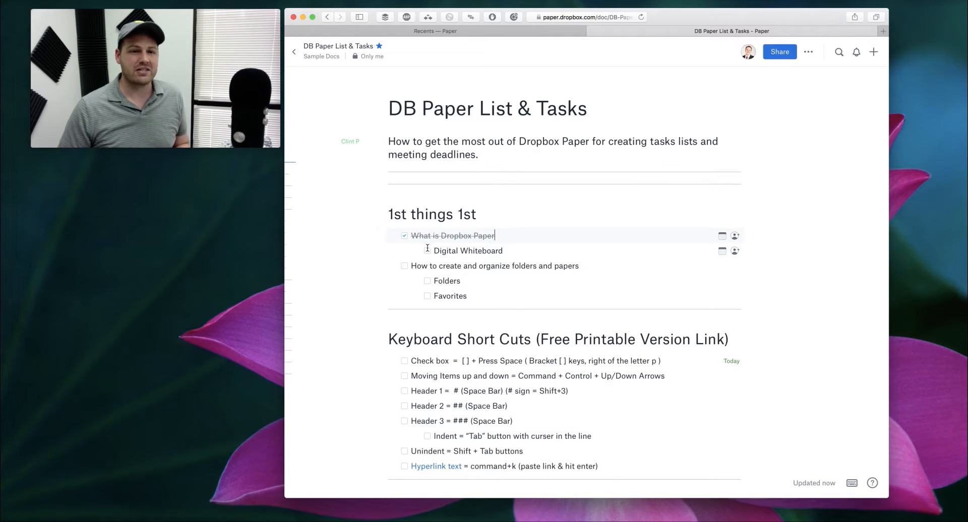
{"action": "left_click", "coordinate": [427, 251]}
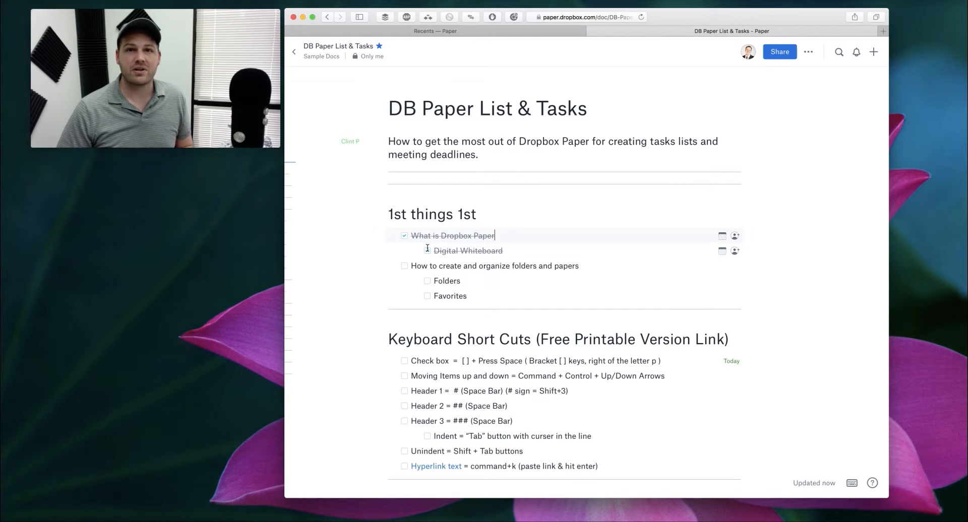
{"action": "left_click", "coordinate": [427, 252]}
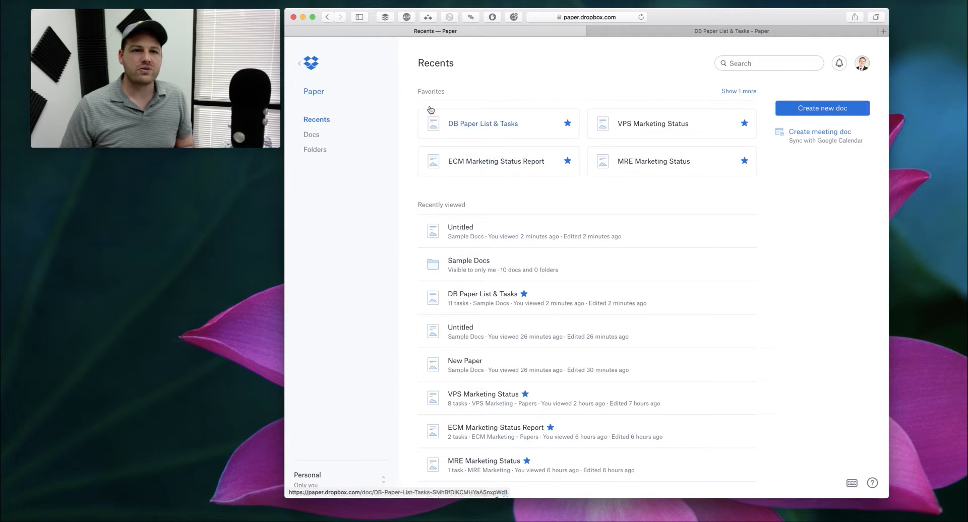
{"action": "mouse_move", "coordinate": [631, 127]}
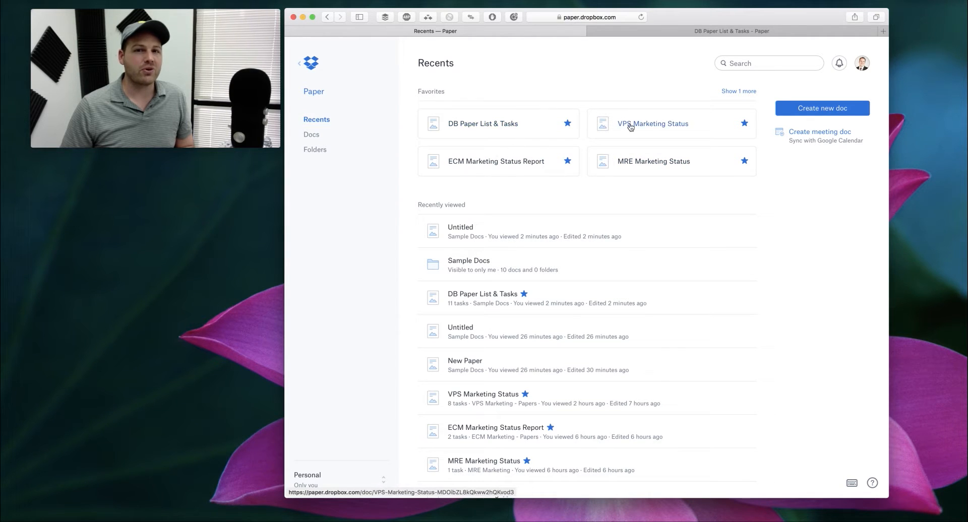
Reveal the remaining favorite, then open DB Paper List & Tasks via Folders > Sample Docs.
{"action": "left_click", "coordinate": [738, 92]}
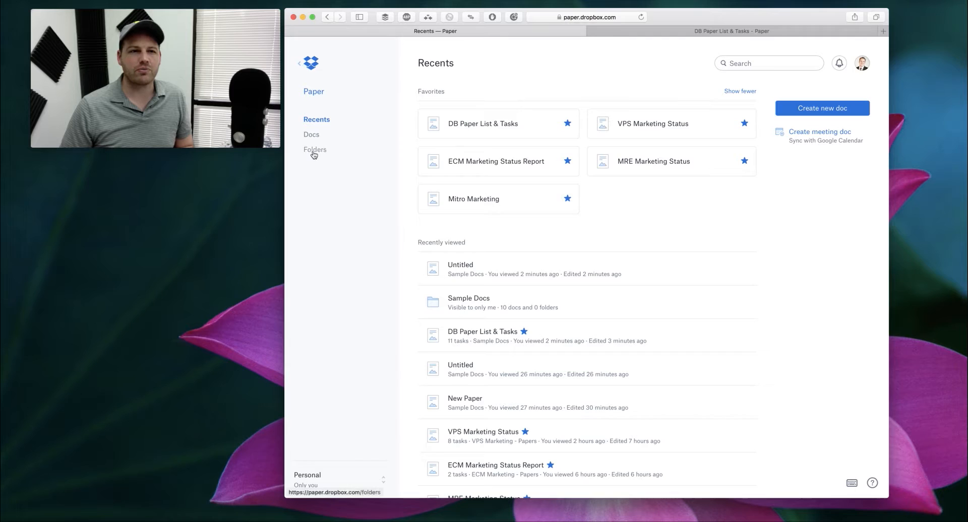
{"action": "left_click", "coordinate": [315, 150]}
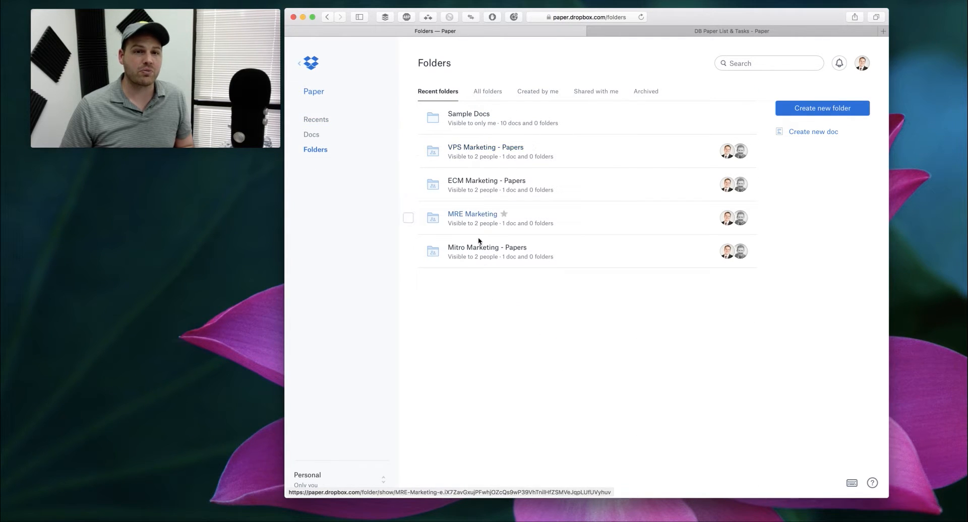
{"action": "mouse_move", "coordinate": [475, 121]}
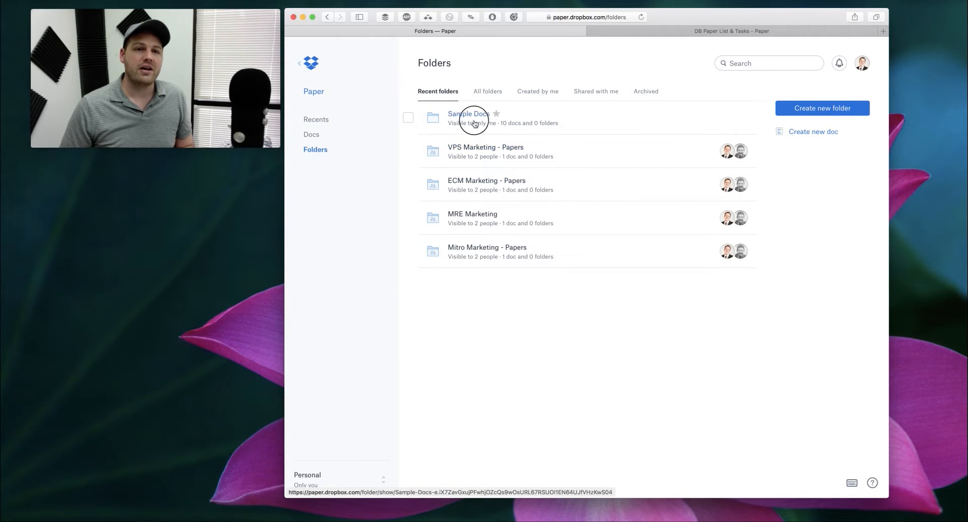
{"action": "left_click", "coordinate": [468, 114]}
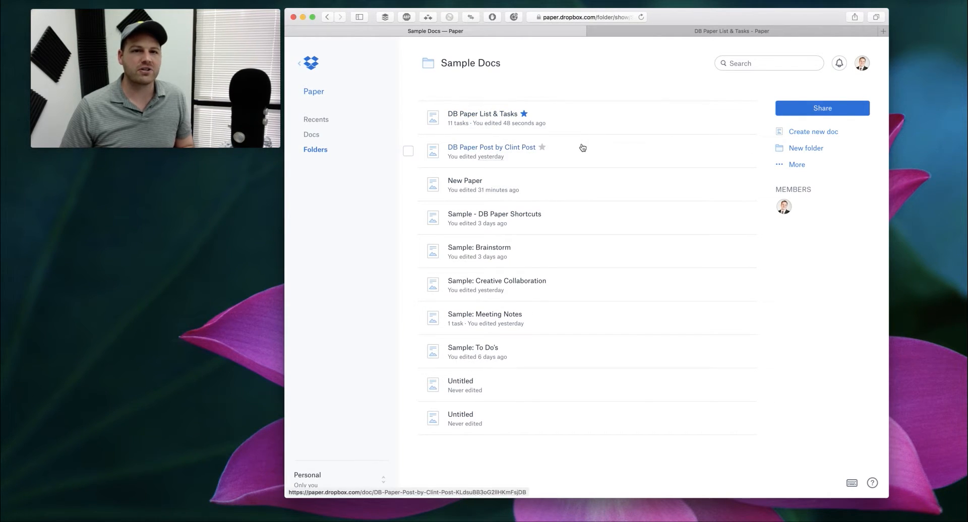
{"action": "left_click", "coordinate": [481, 113]}
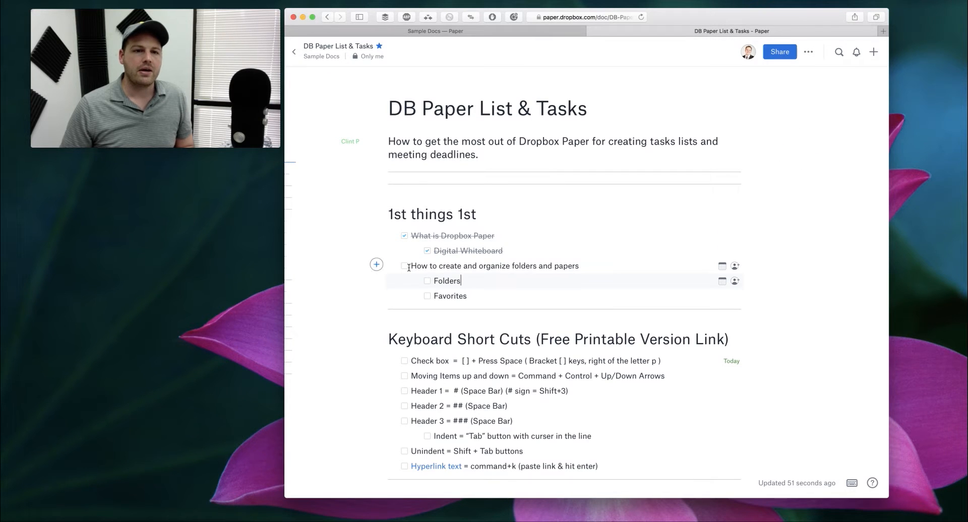
Tick How to create and organize folders and papers, Folders and Favorites, then scroll the doc.
{"action": "left_click", "coordinate": [427, 280]}
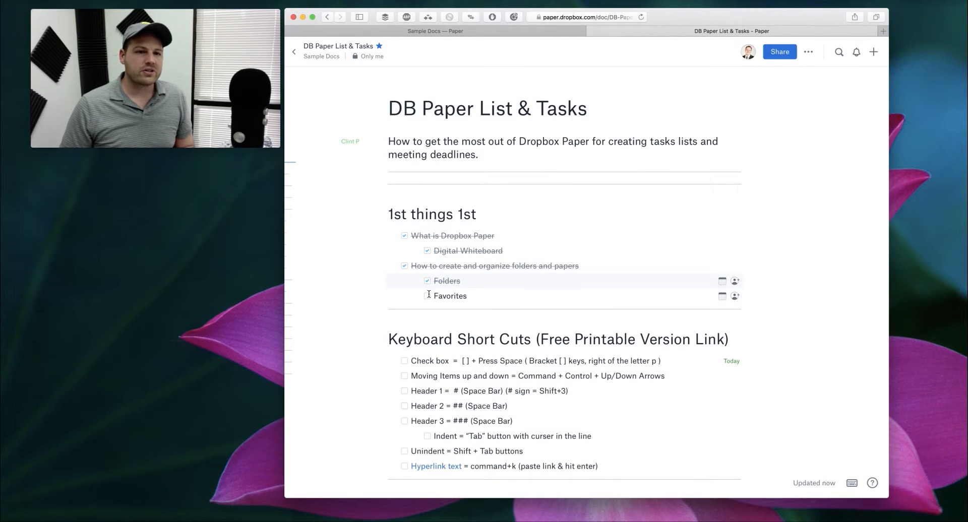
{"action": "scroll", "scroll_direction": "down", "scroll_amount": 3}
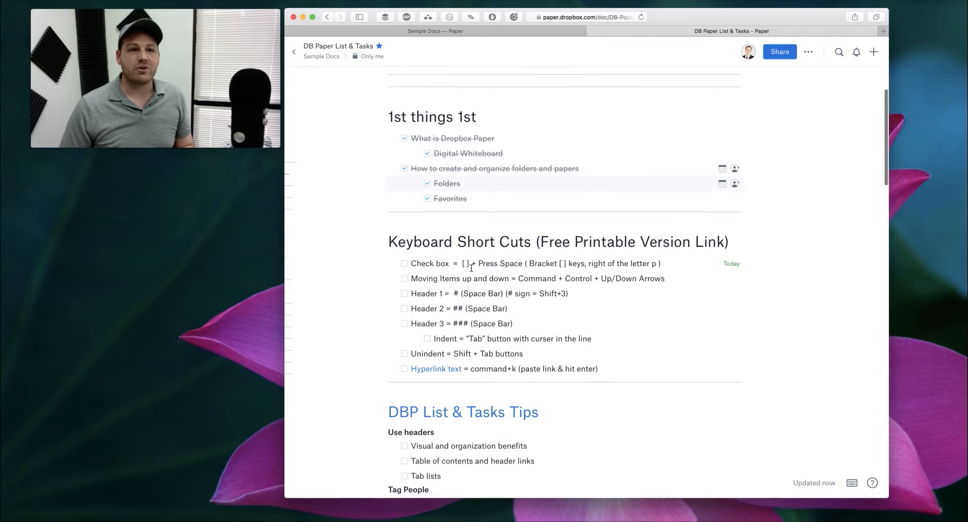
{"action": "scroll", "scroll_direction": "down", "scroll_amount": 3}
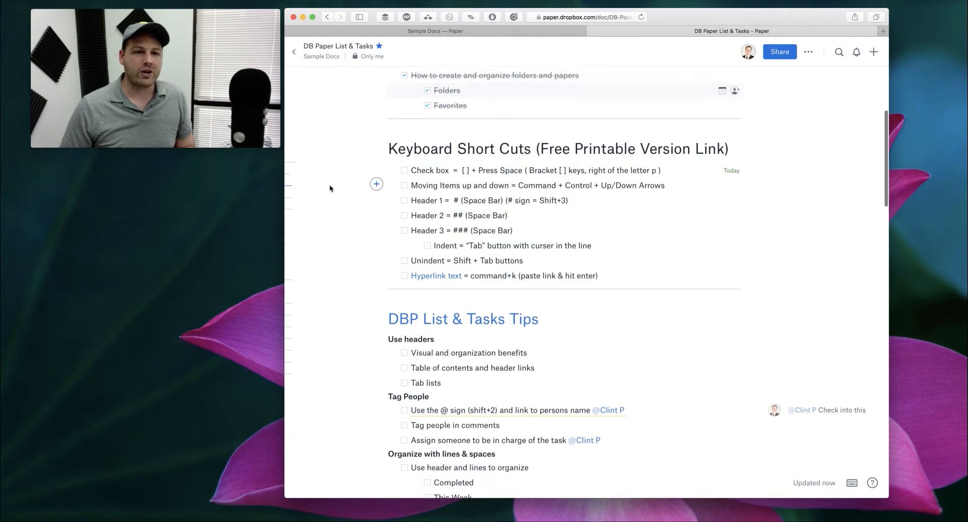
{"action": "scroll", "scroll_direction": "up", "scroll_amount": 3}
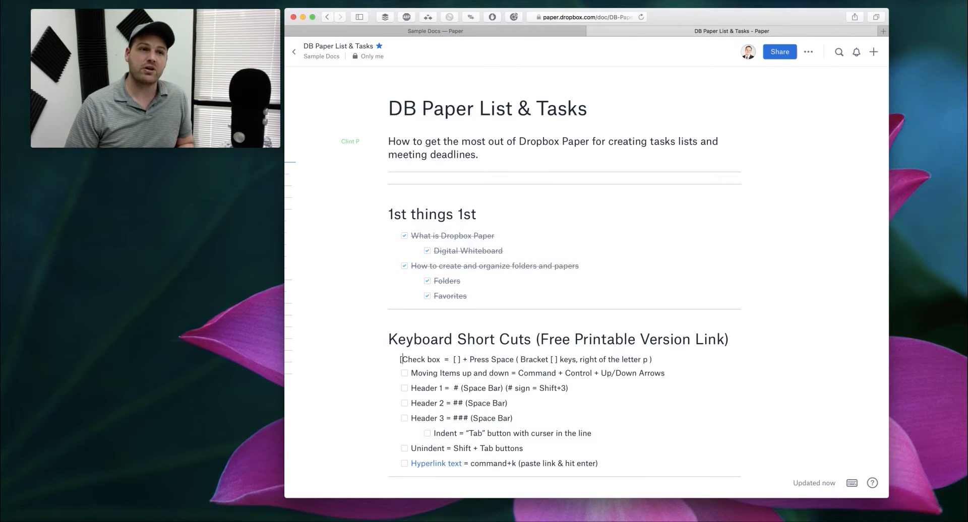
Recreate the checkbox with ] and tick the Keyboard Short Cuts items except Header 3.
{"action": "type", "text": "]"}
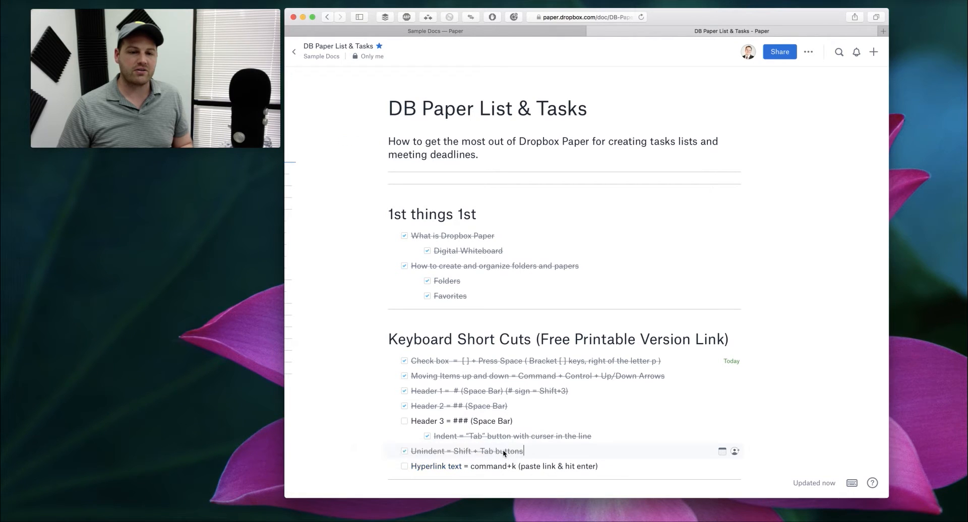
{"action": "left_click", "coordinate": [590, 17]}
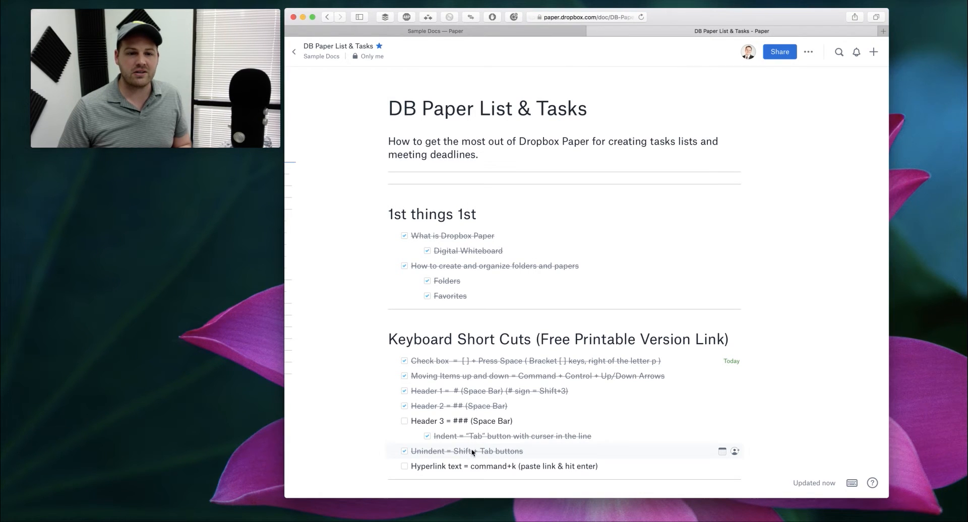
Link the words Hyperlink text to the DBP-List-&-Tasks-Tips section URL.
{"action": "double_click", "coordinate": [437, 466]}
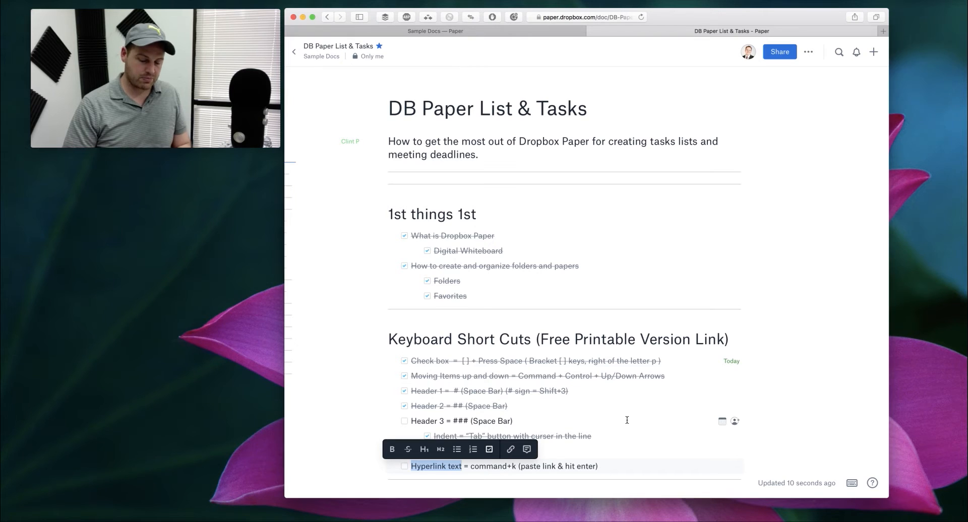
{"action": "mouse_move", "coordinate": [511, 450]}
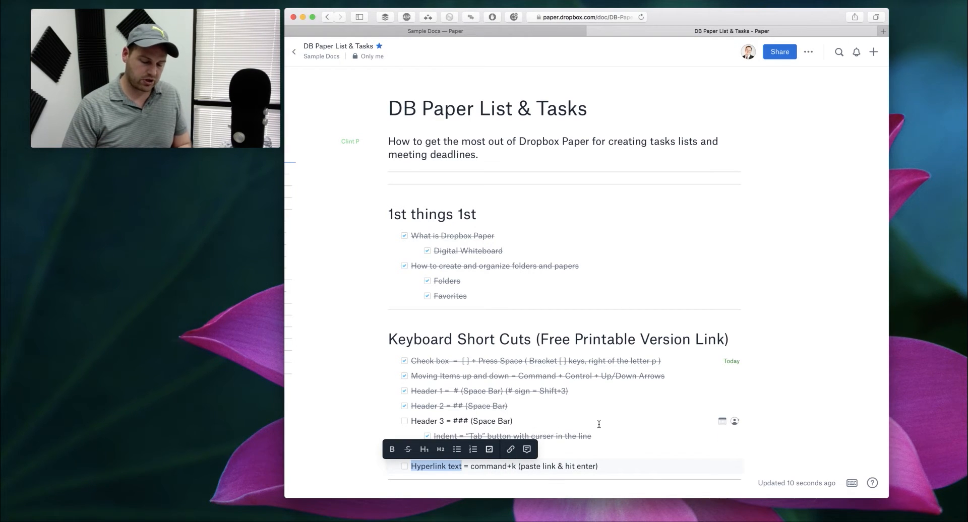
{"action": "left_click", "coordinate": [511, 449]}
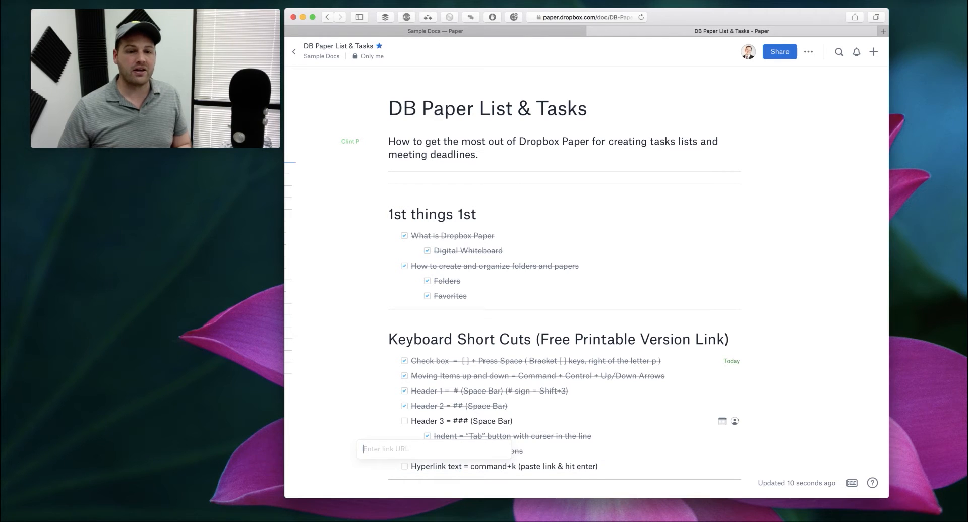
{"action": "type", "text": "0076584482&h2=DBP-List-&-Tasks-Tips"}
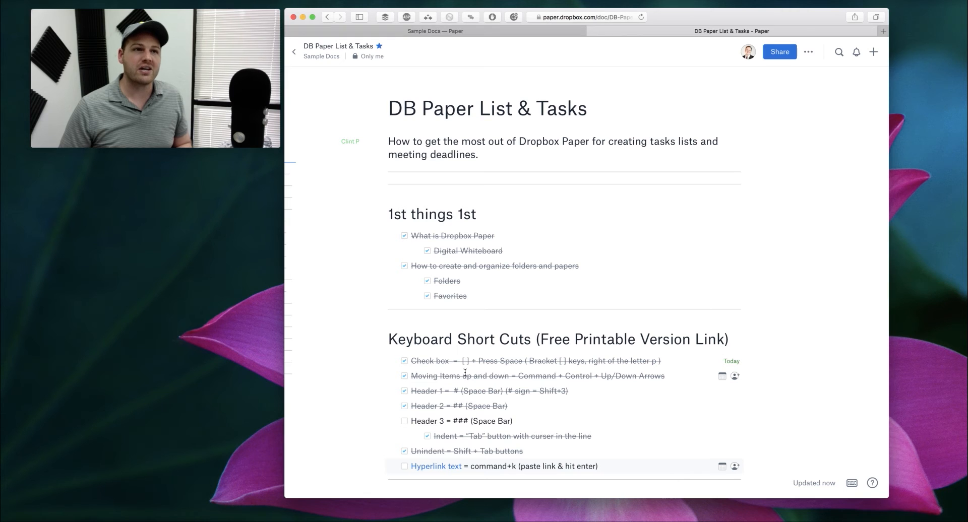
{"action": "scroll", "scroll_direction": "down", "scroll_amount": 3}
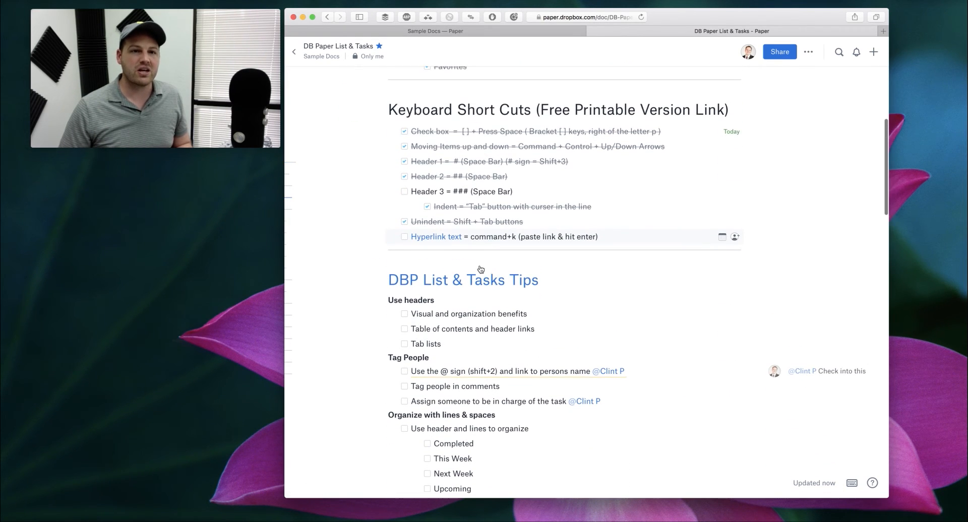
{"action": "scroll", "scroll_direction": "down", "scroll_amount": 3}
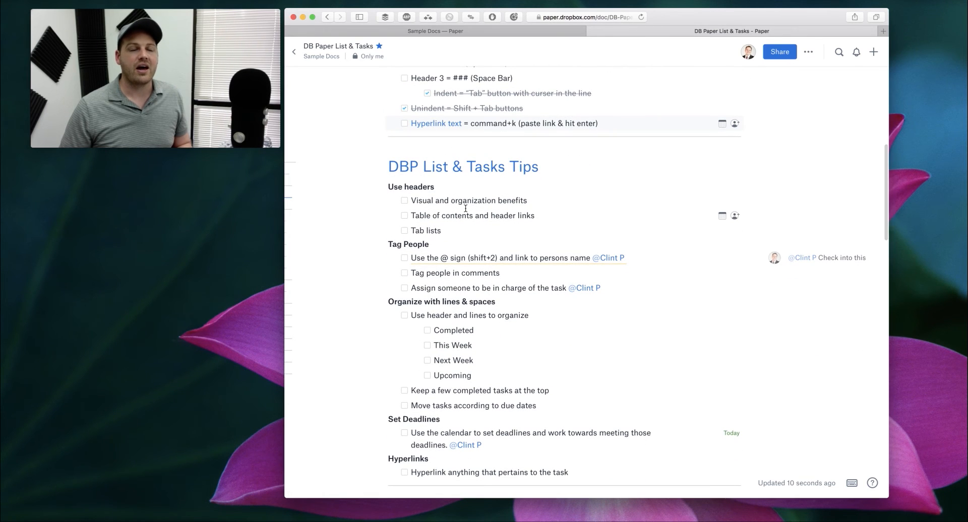
{"action": "scroll", "scroll_direction": "down", "scroll_amount": 3}
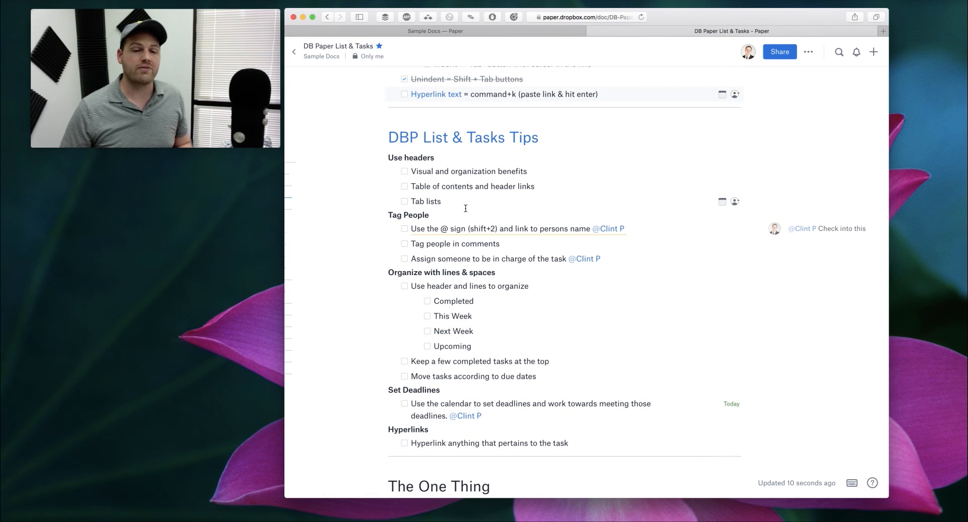